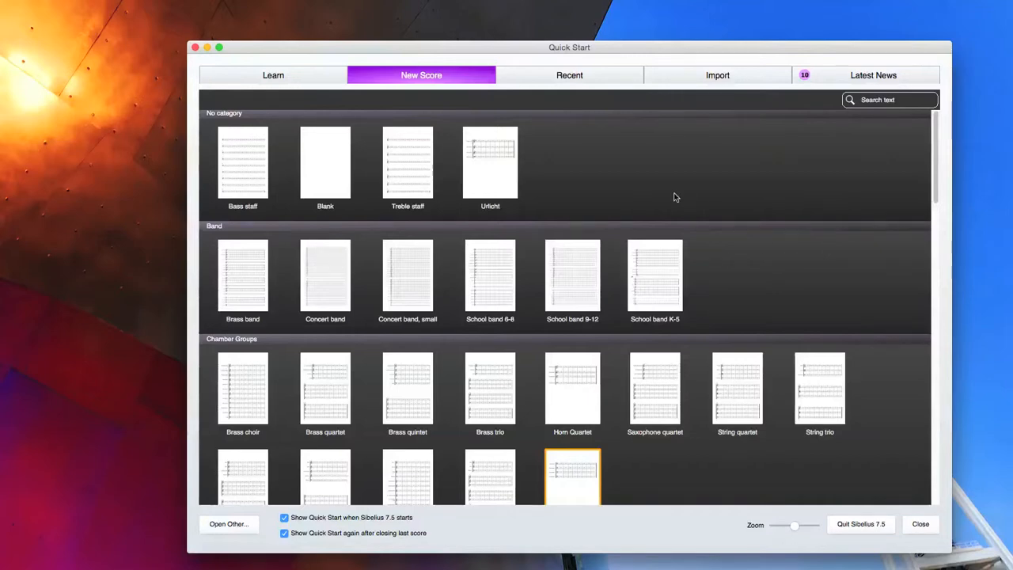
Start a new score from the Blank template and bring up Add or Remove Instruments.
click(408, 163)
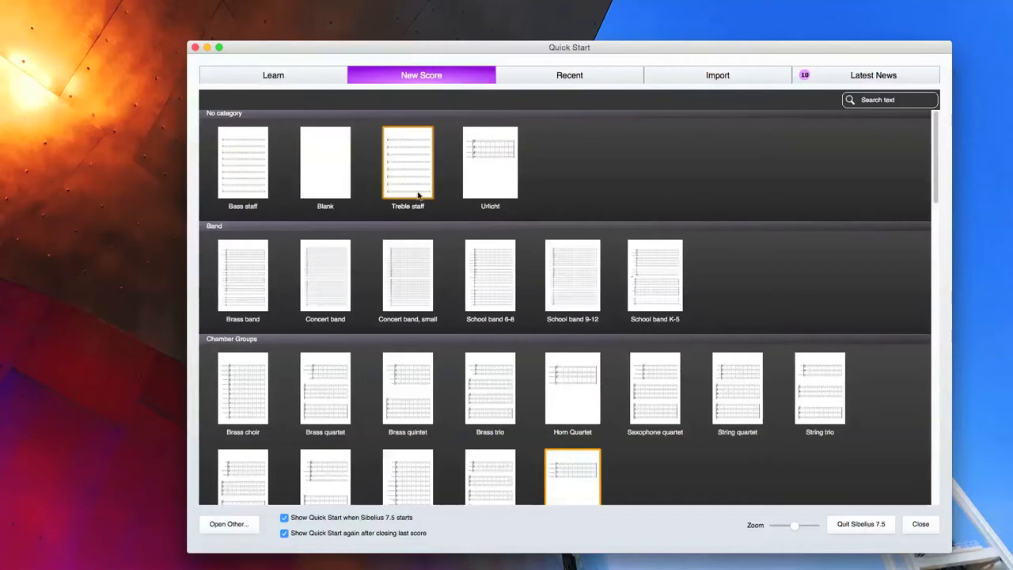
mouse_move(573, 209)
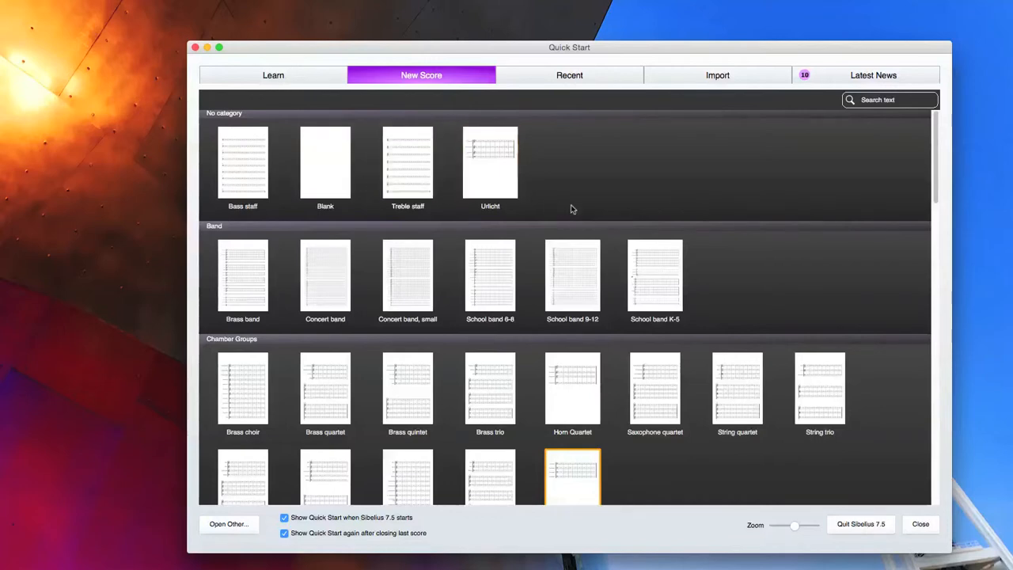
mouse_move(554, 207)
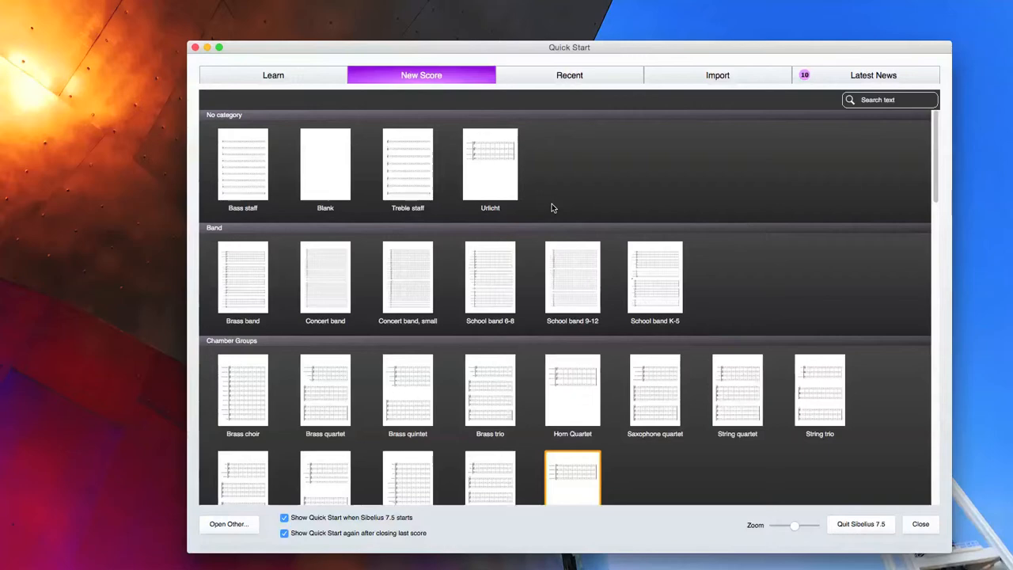
mouse_move(561, 171)
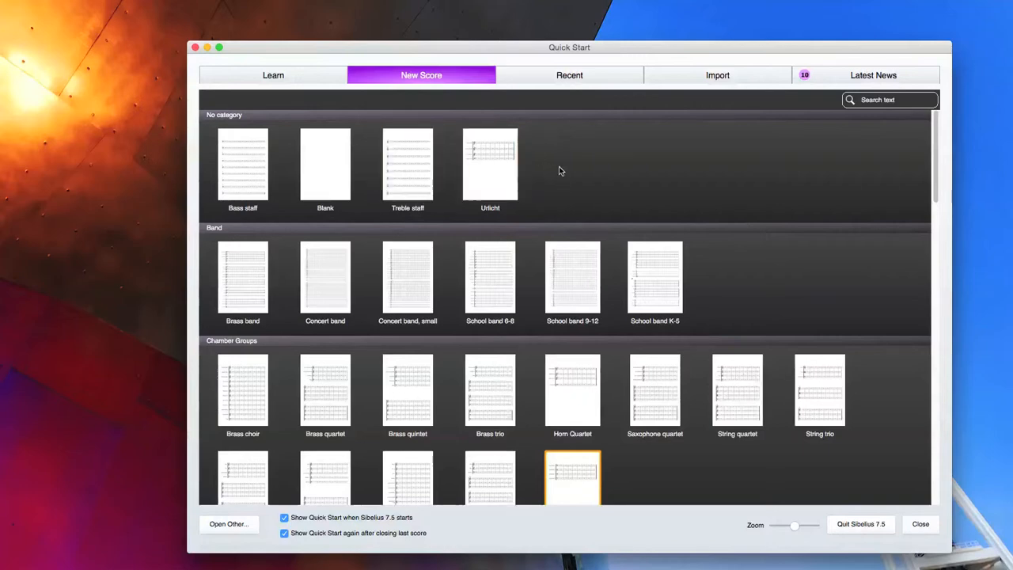
mouse_move(567, 172)
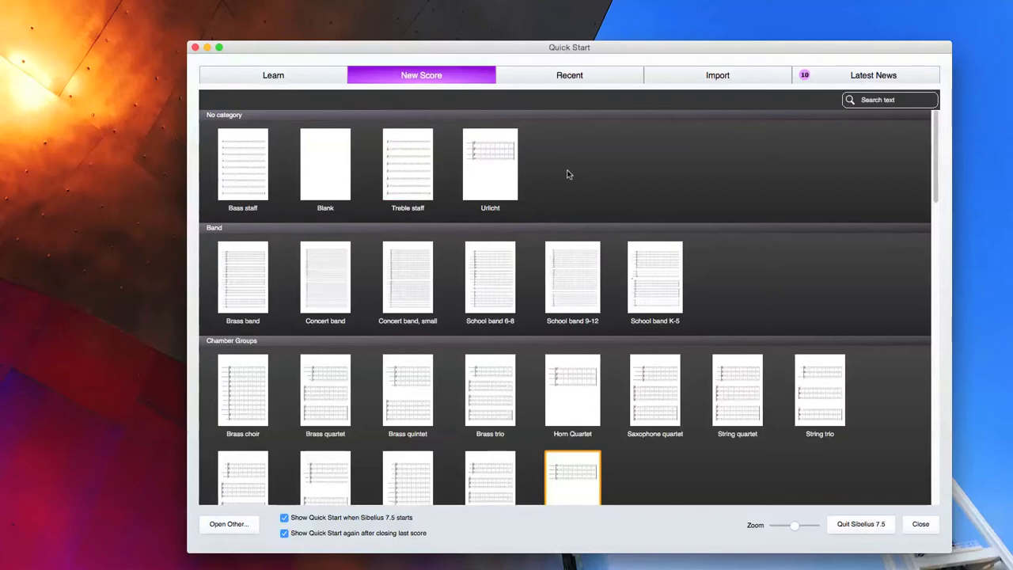
click(324, 165)
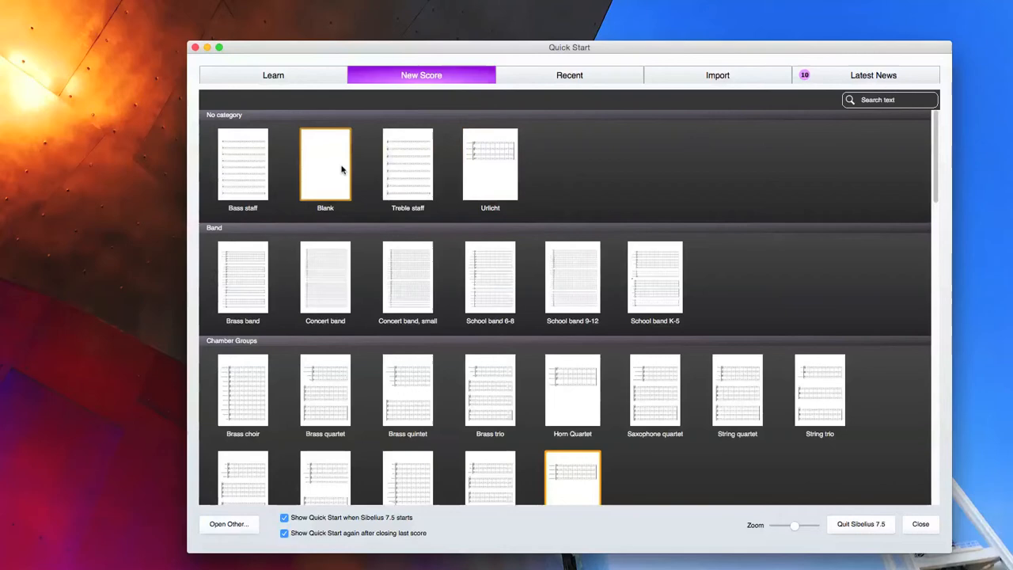
double_click(324, 163)
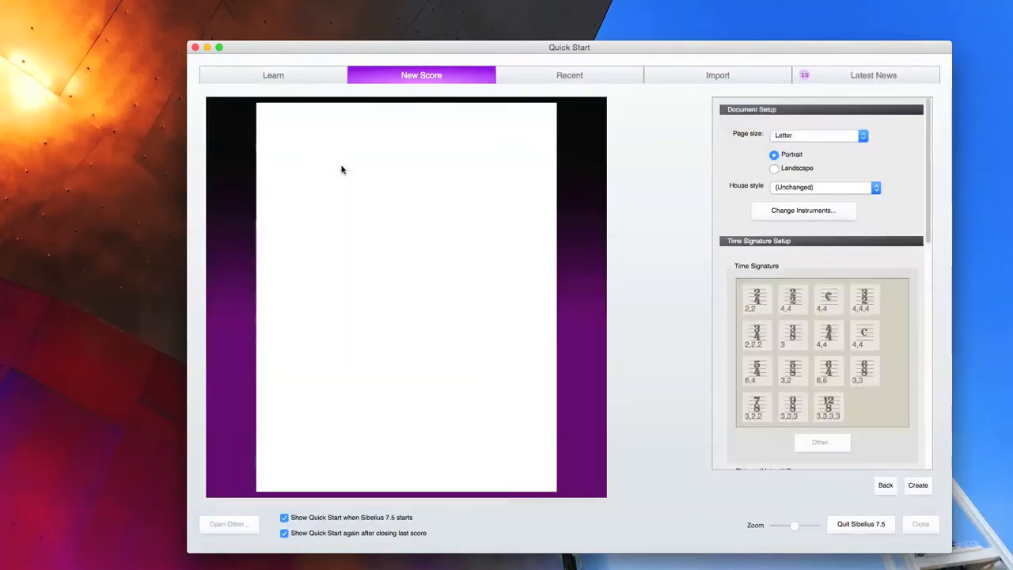
mouse_move(653, 166)
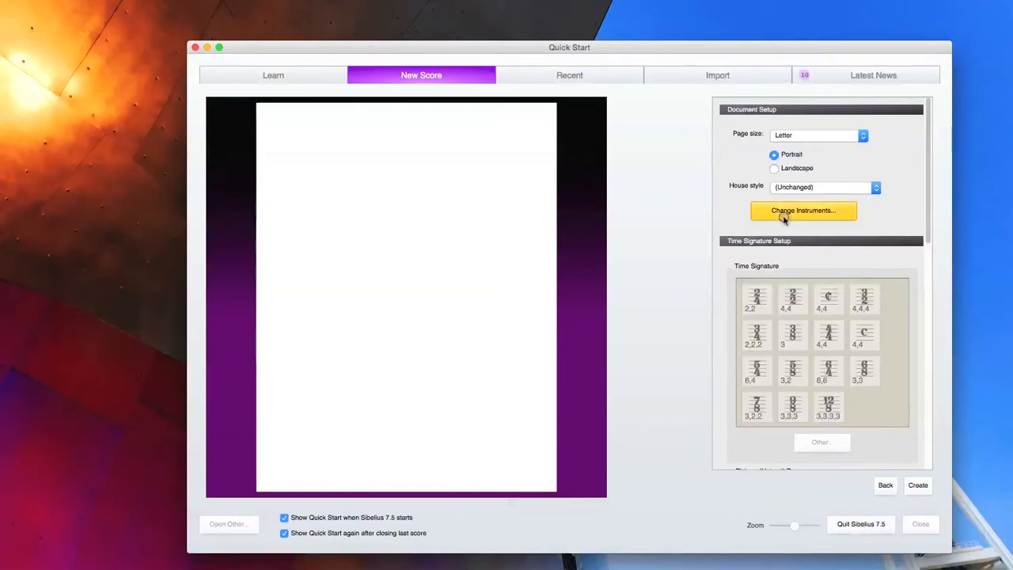
click(802, 209)
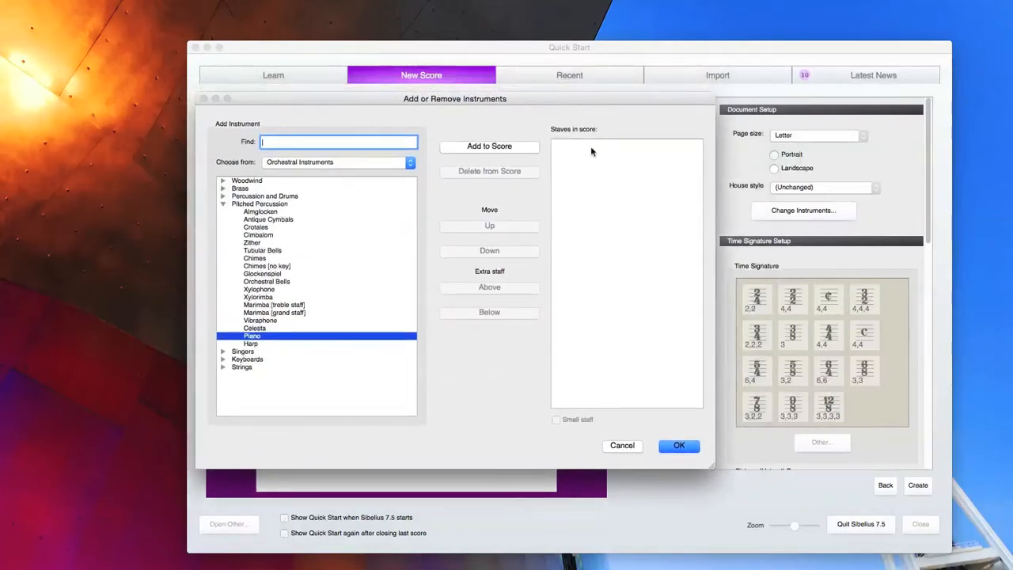
mouse_move(293, 240)
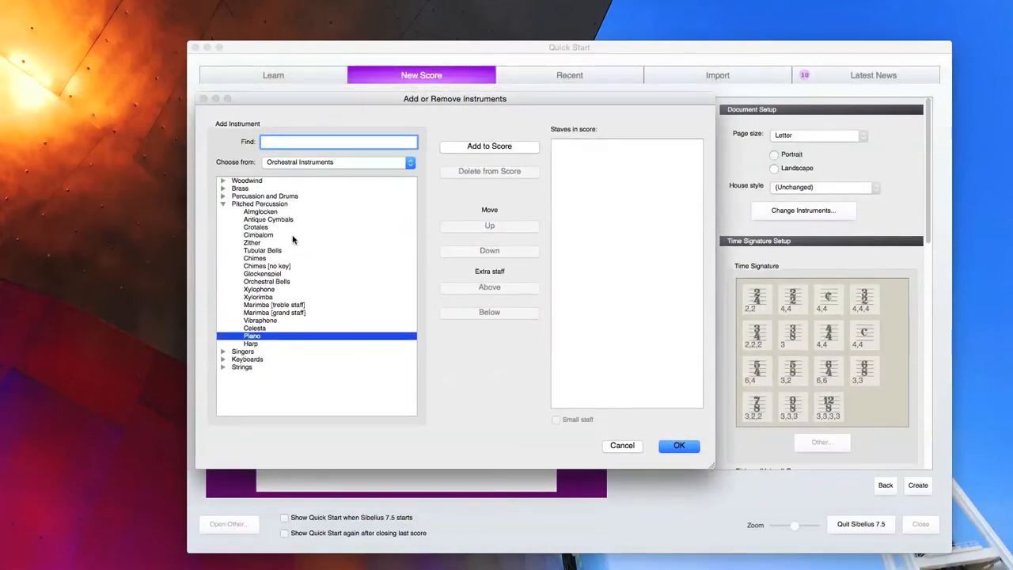
Add four Tubas from the Brass family to the score and confirm the instrument list.
click(225, 203)
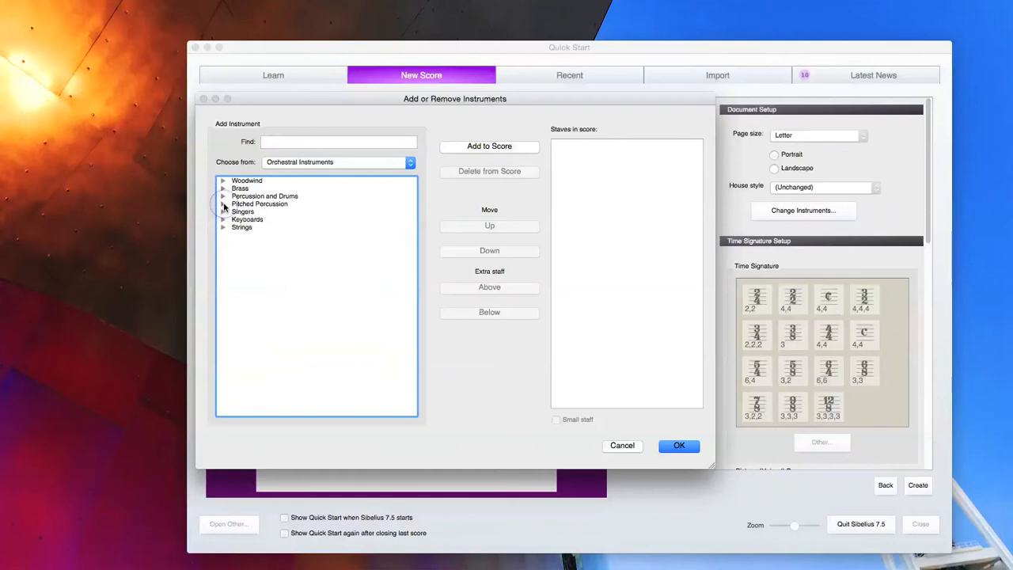
click(260, 209)
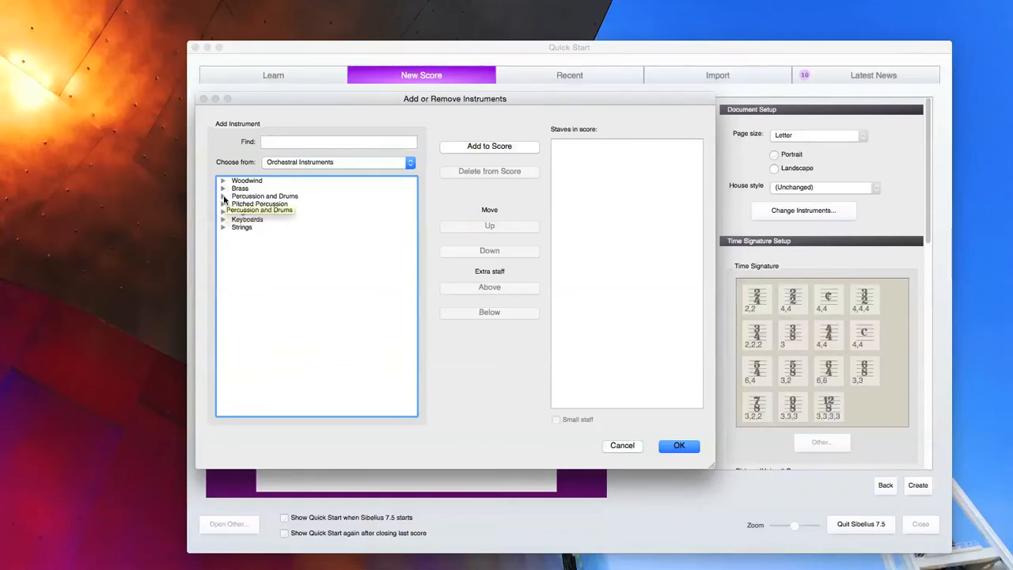
click(223, 189)
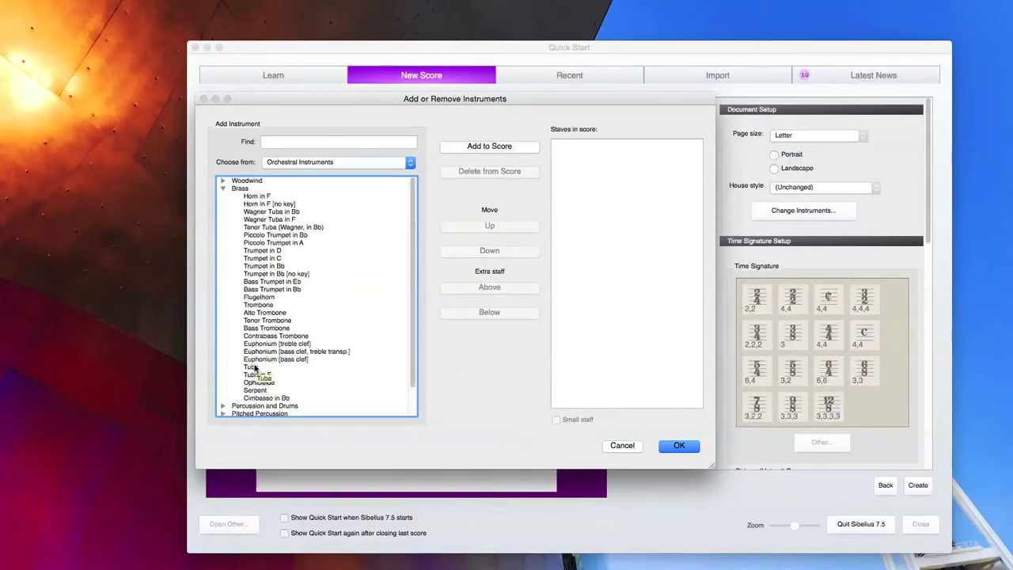
click(250, 367)
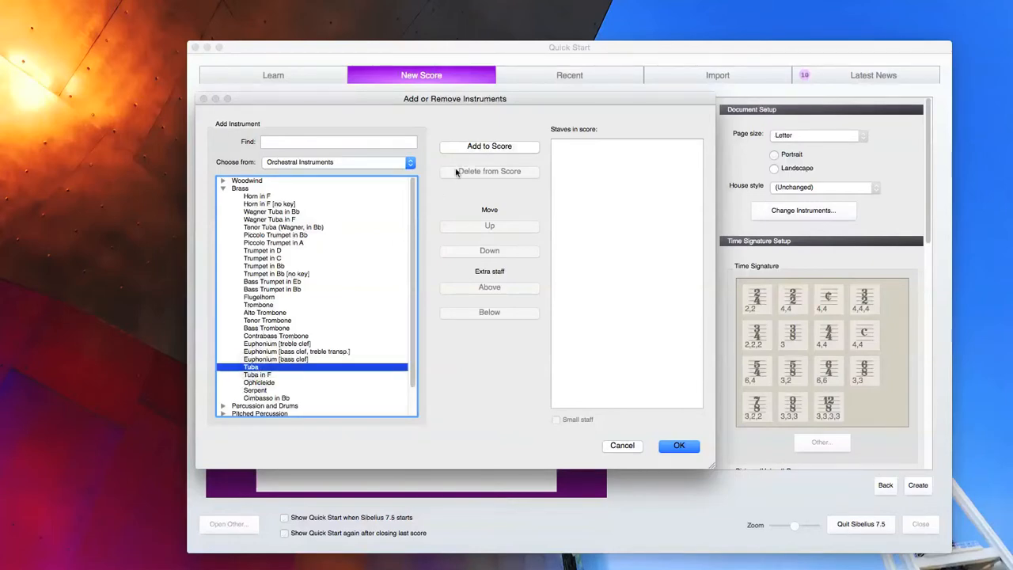
mouse_move(465, 149)
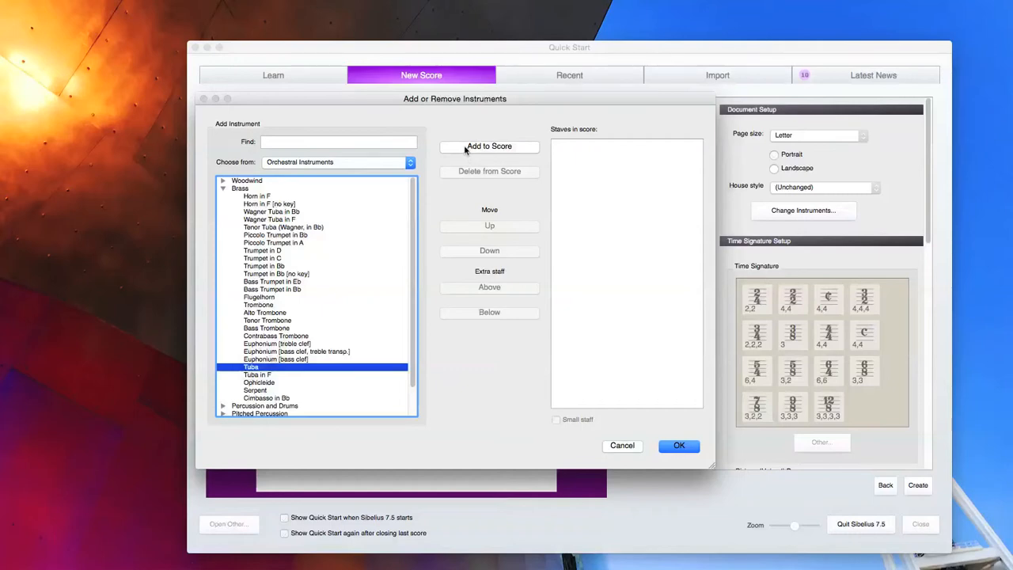
click(490, 146)
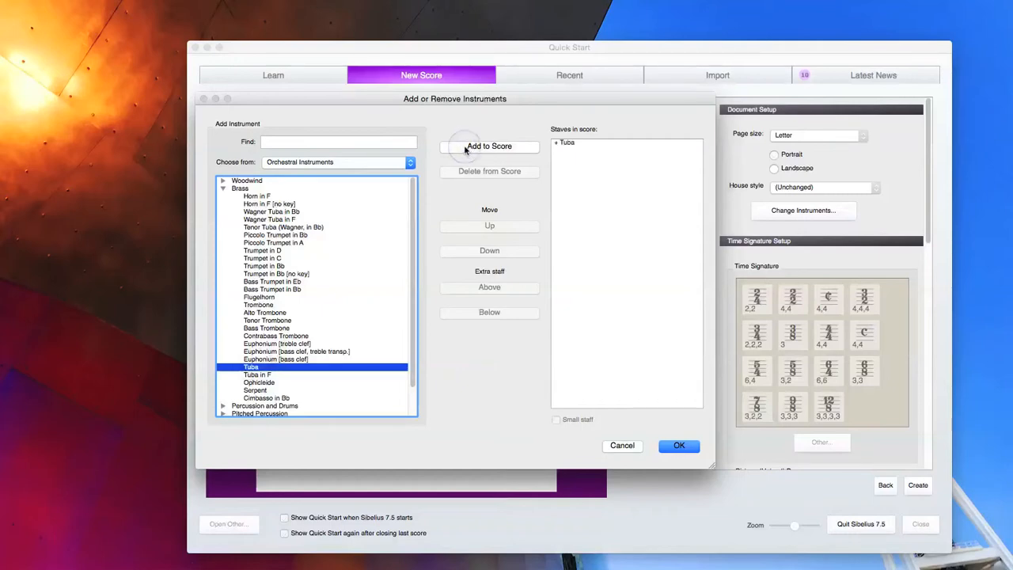
click(490, 145)
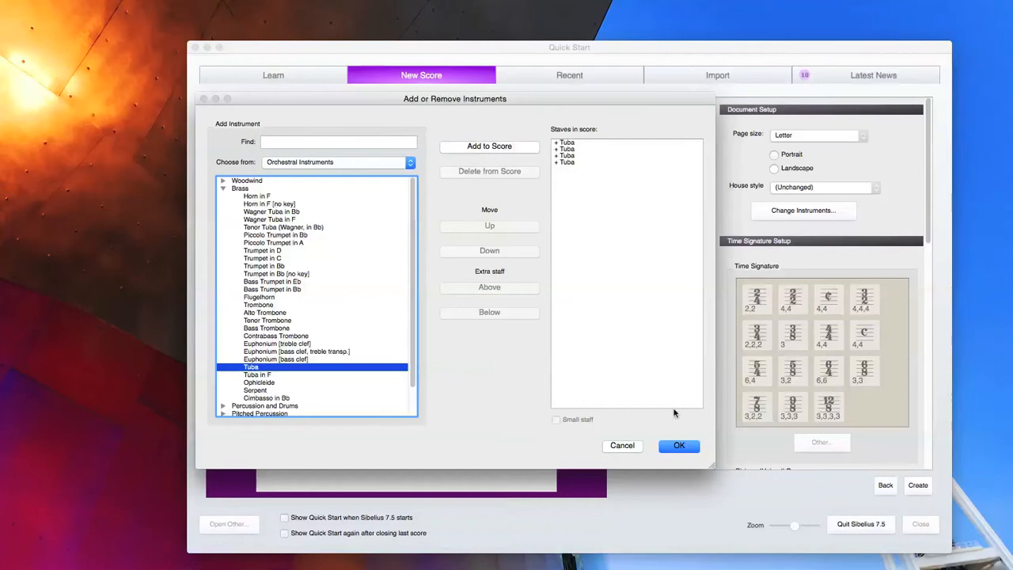
click(677, 445)
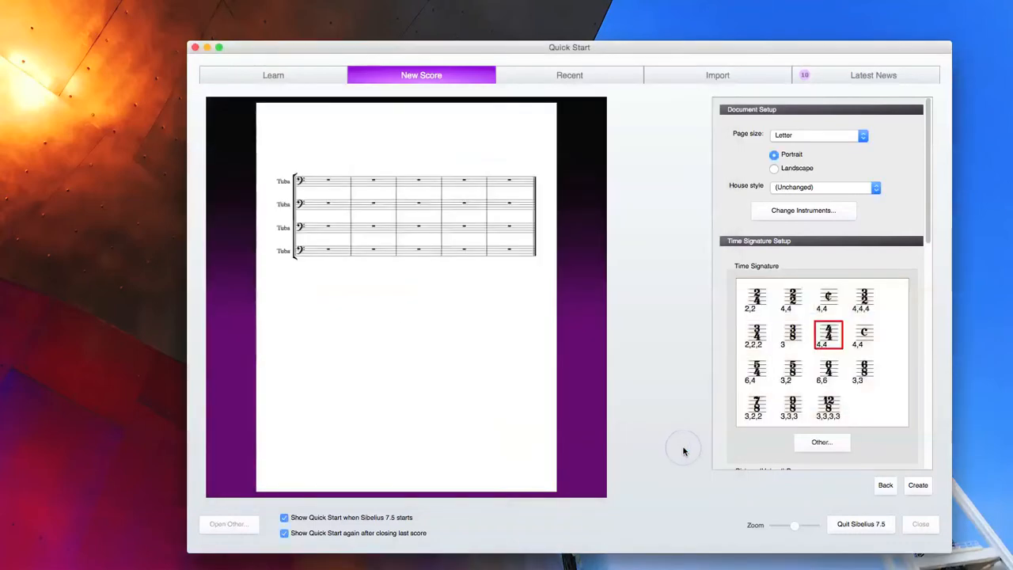
mouse_move(662, 263)
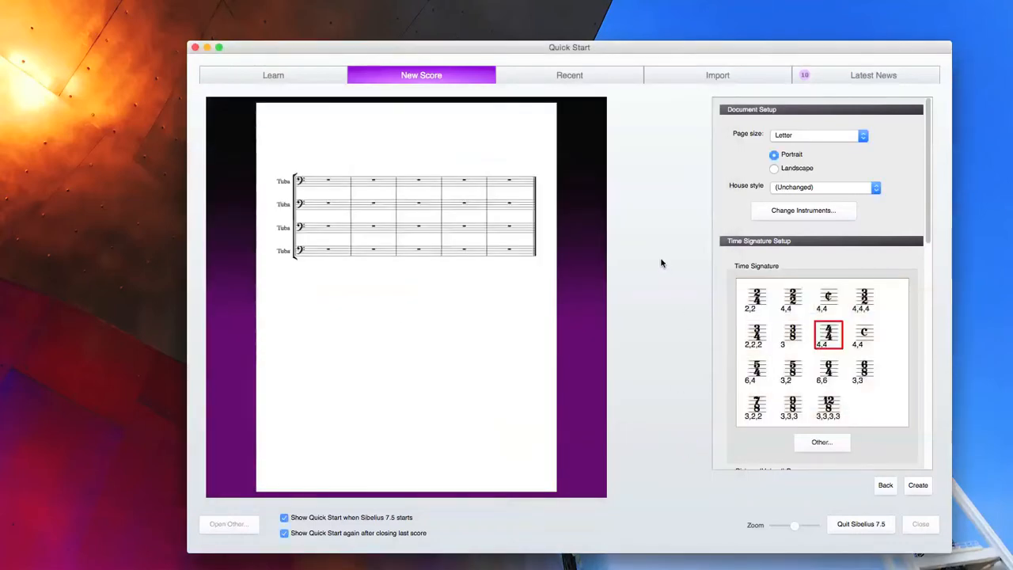
mouse_move(674, 261)
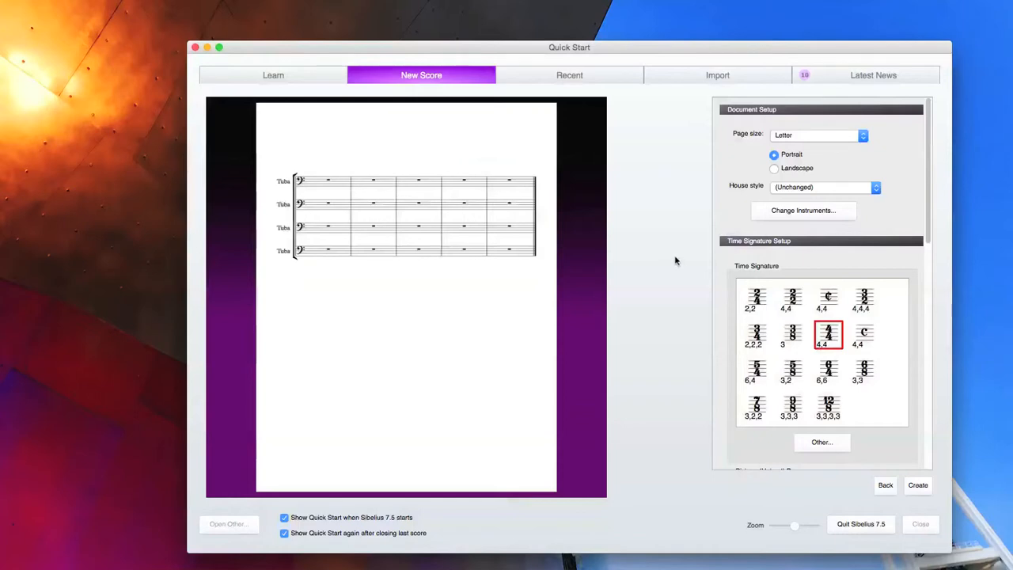
mouse_move(918, 485)
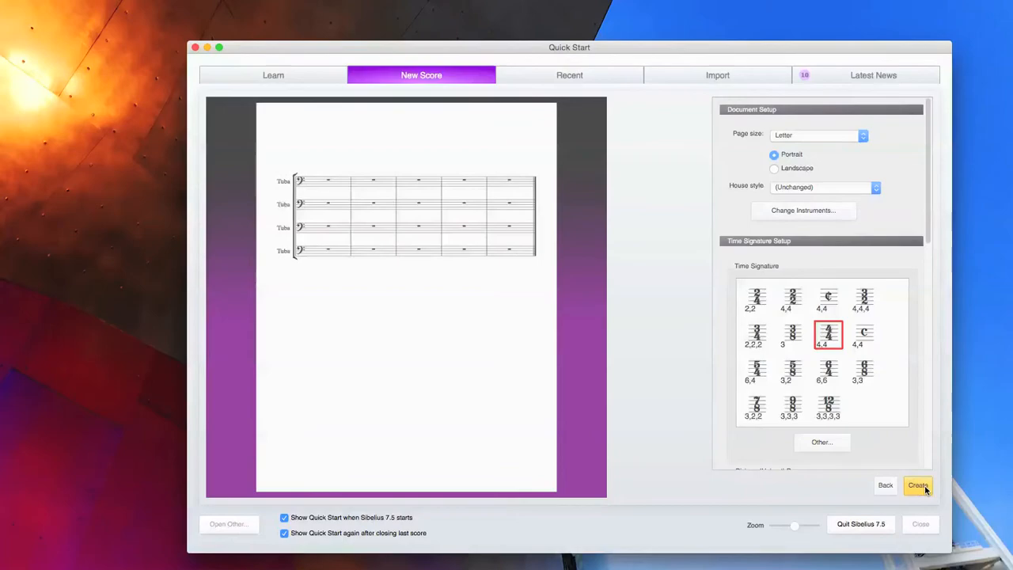
Create the score with four staves named Tuba 1 to Tuba 4.
click(918, 484)
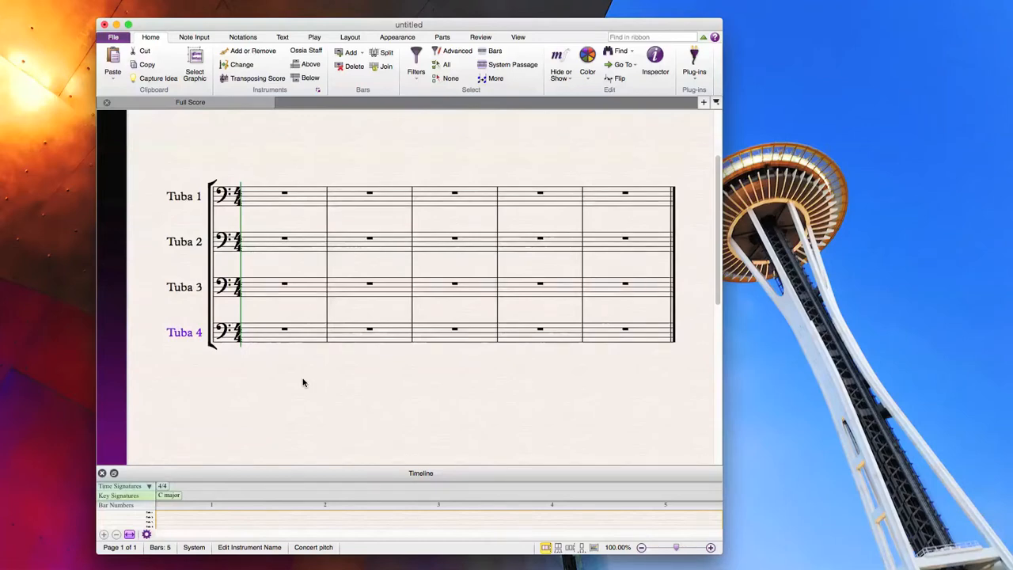
click(304, 380)
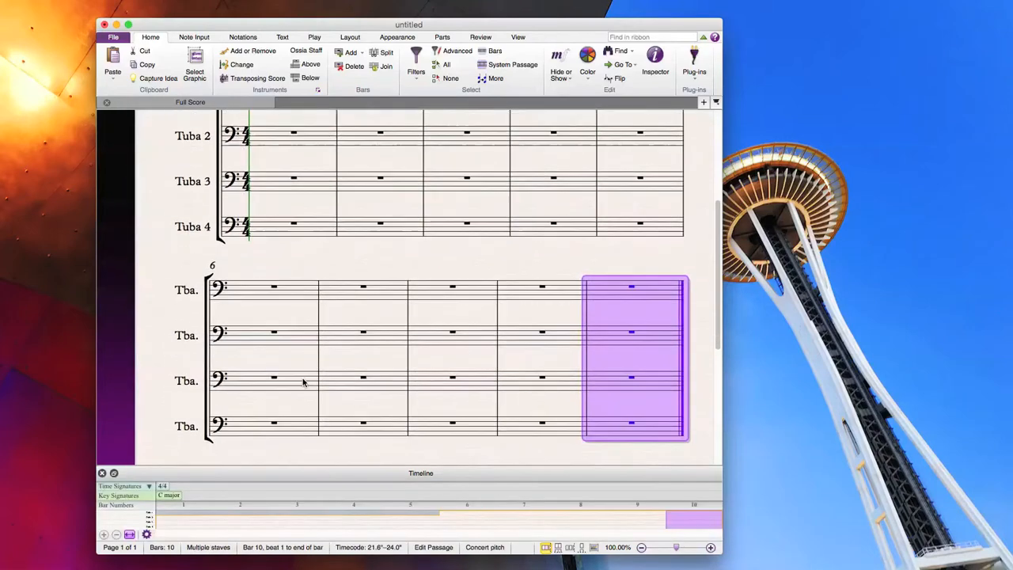
click(186, 291)
text( 1)
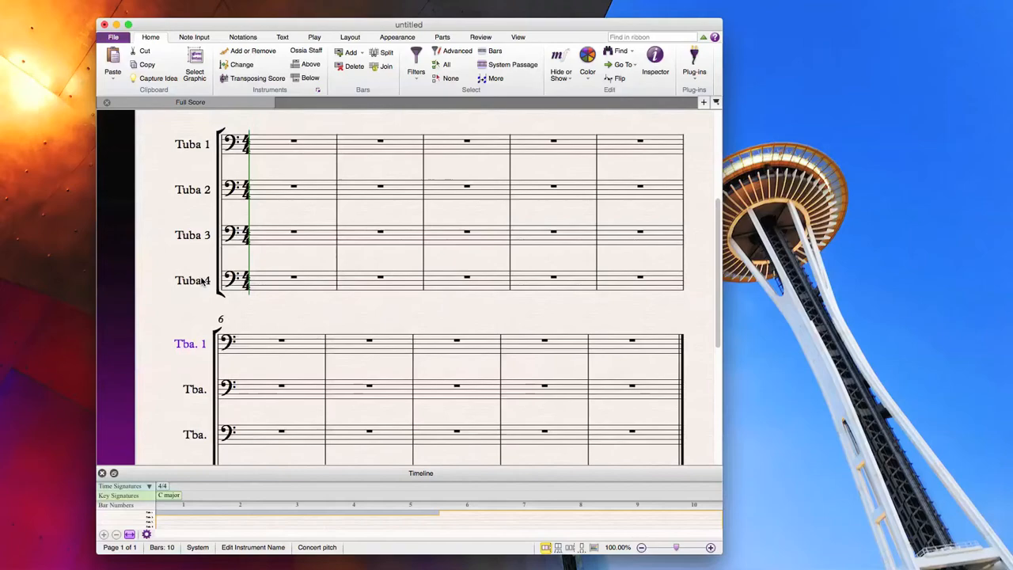
scroll(down, 3)
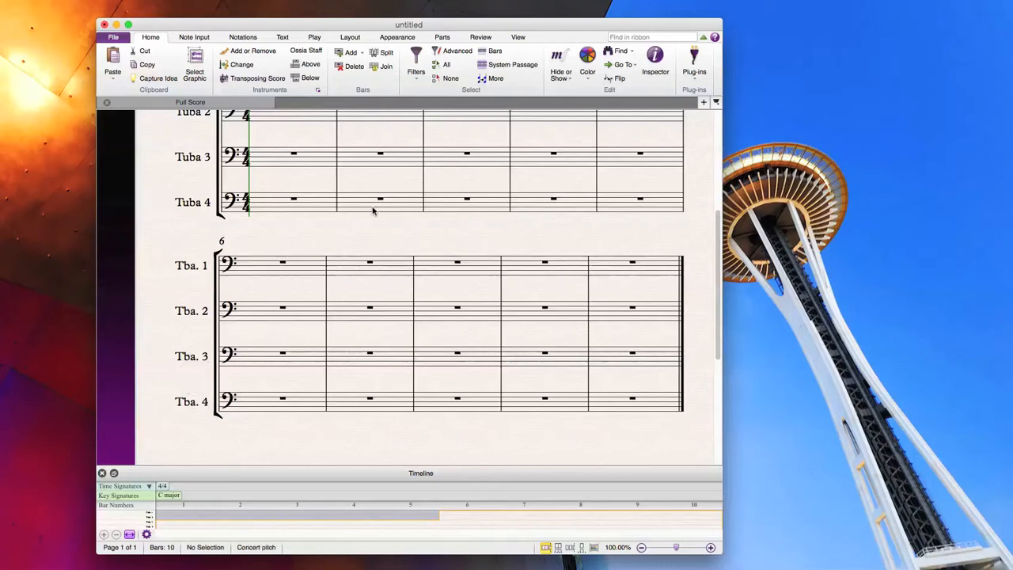
scroll(up, 3)
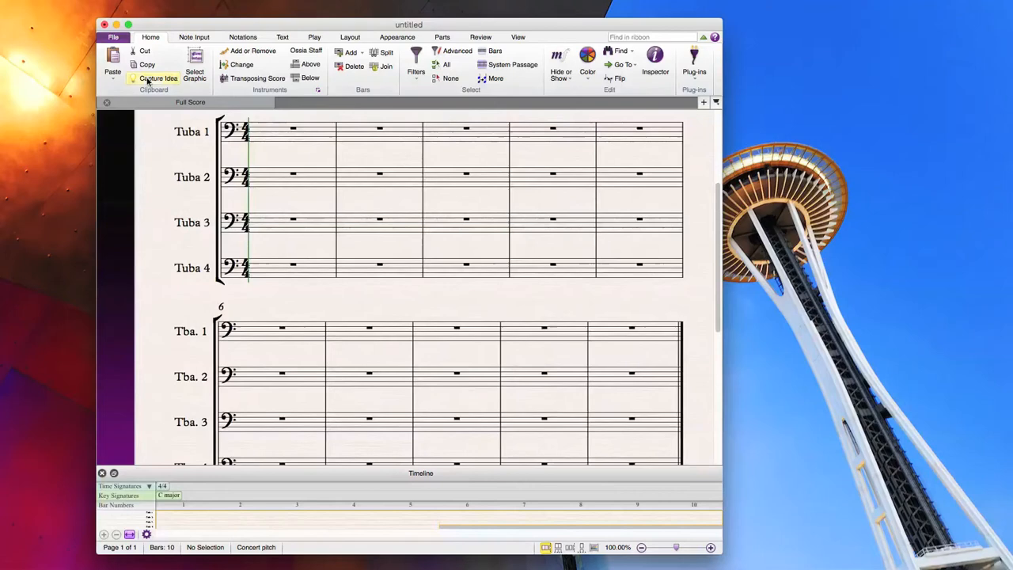
Show the Export options for the score in the File backstage.
click(114, 36)
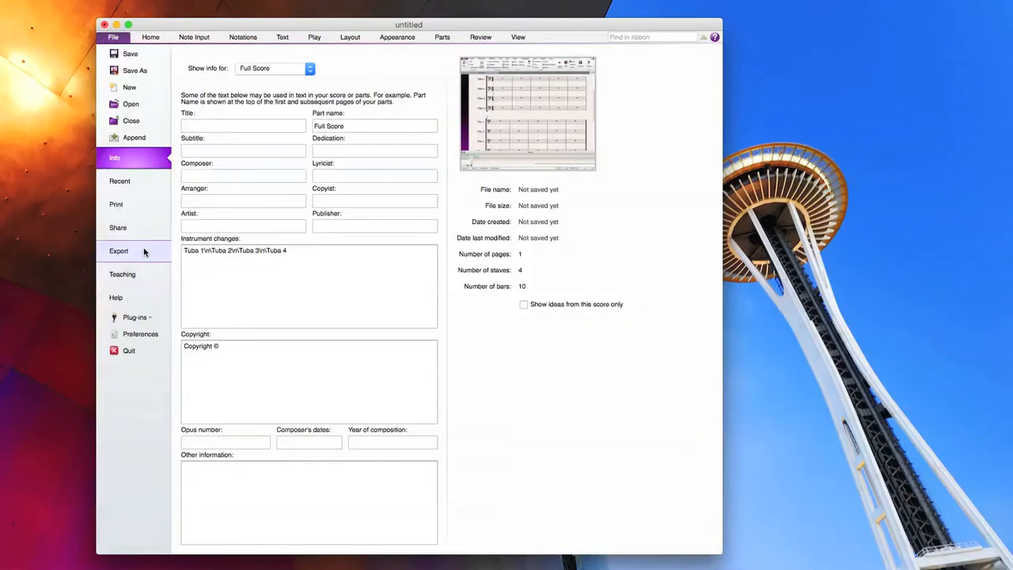
click(117, 250)
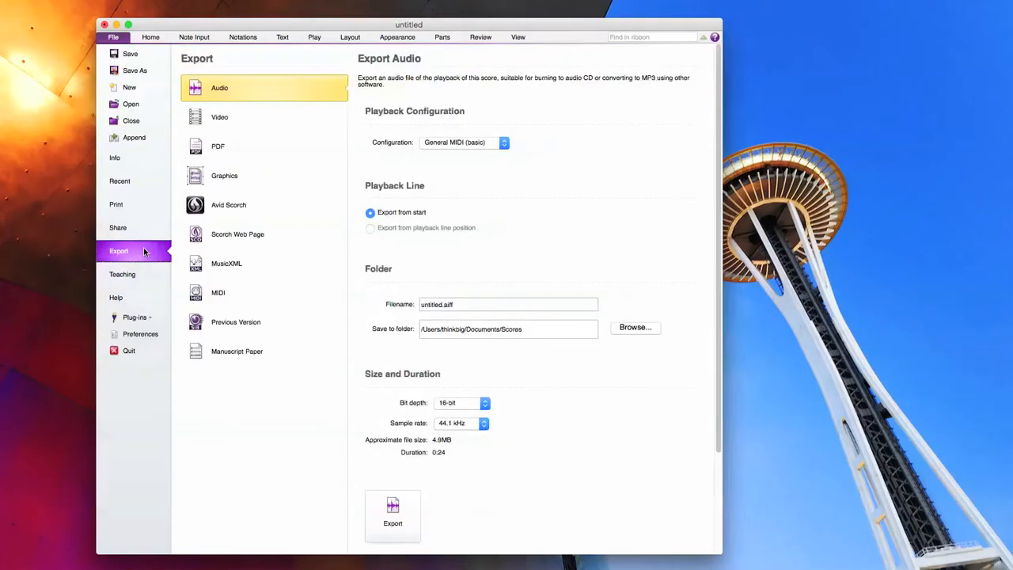
mouse_move(238, 352)
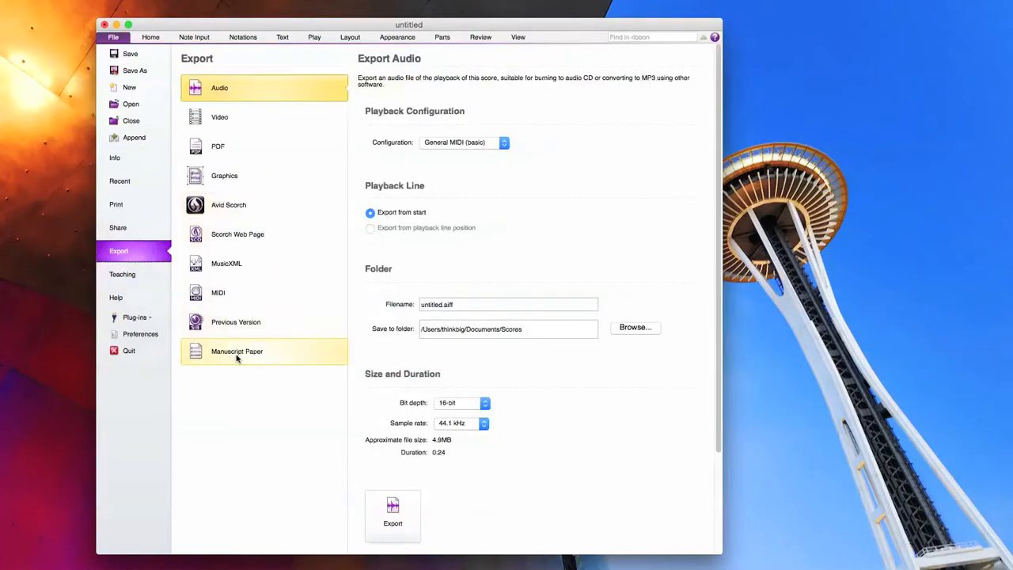
Name the manuscript paper export 'Tuba Quartet' and leave out title and composer text.
click(237, 351)
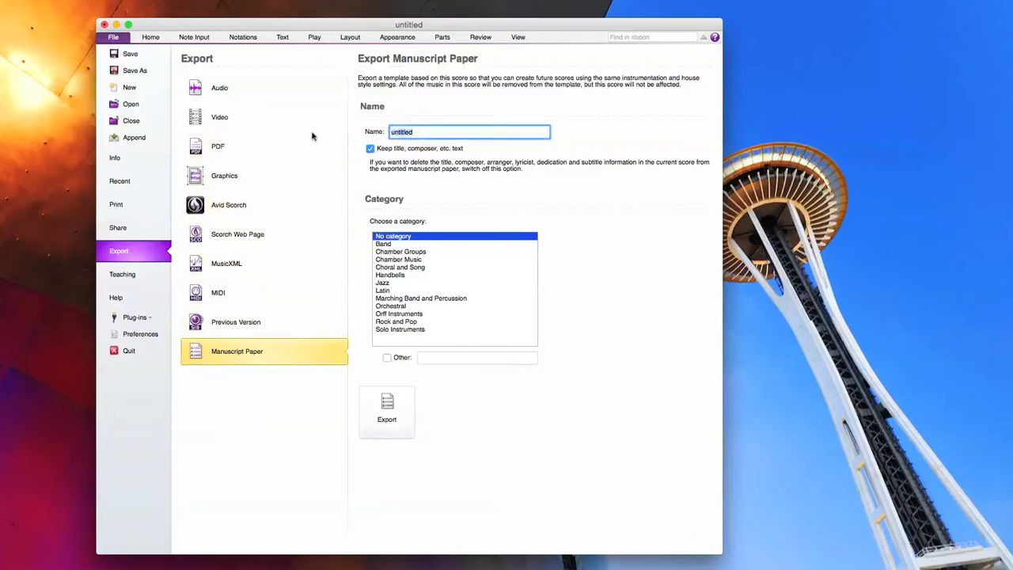
text(Tuba Qu)
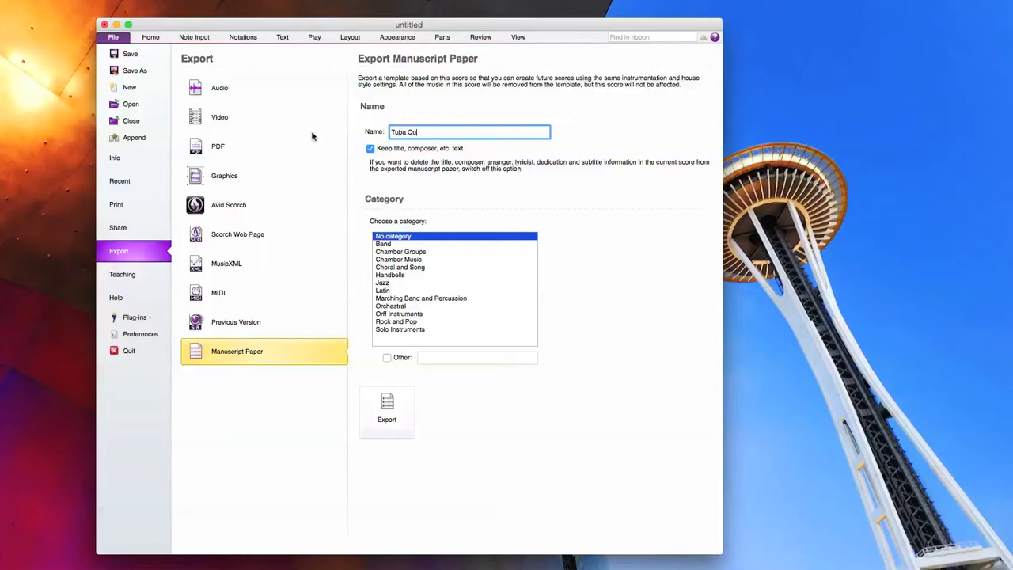
text(rtet)
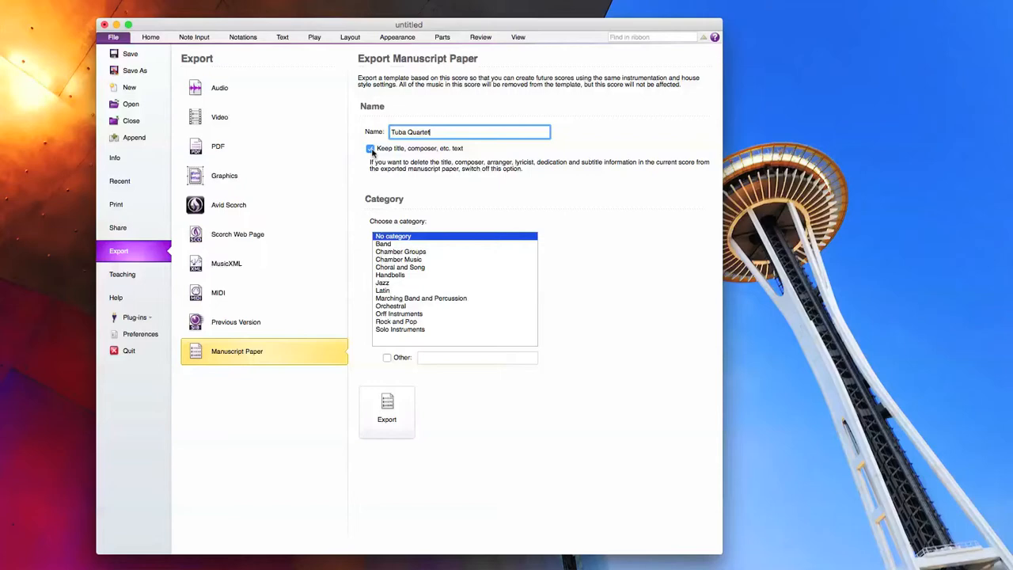
click(371, 148)
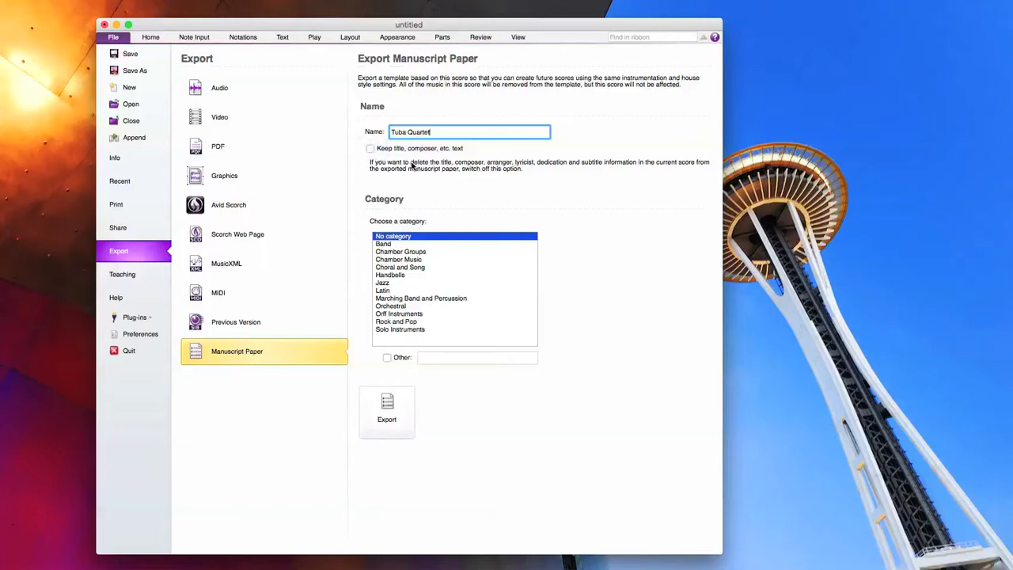
mouse_move(396, 255)
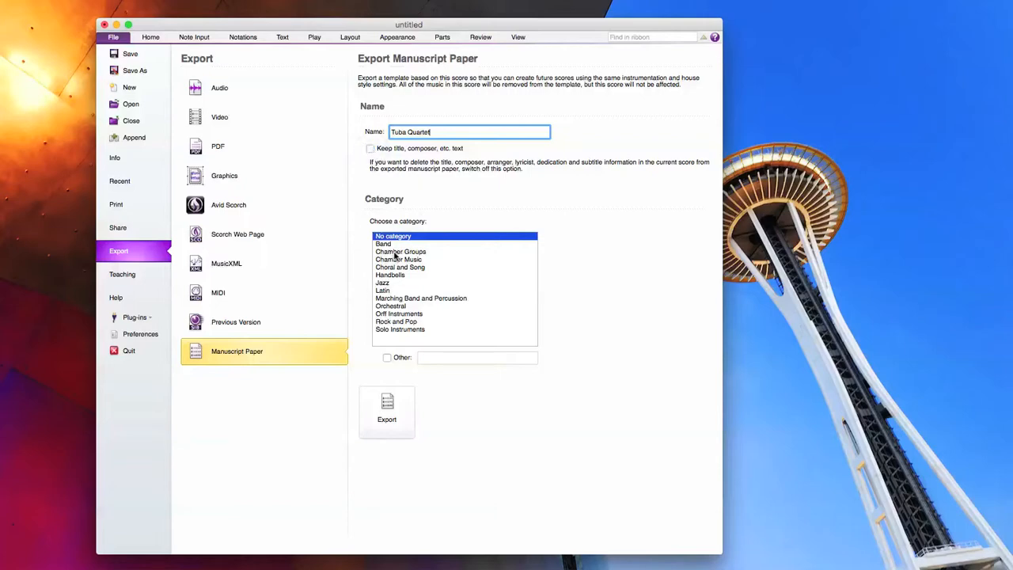
mouse_move(409, 252)
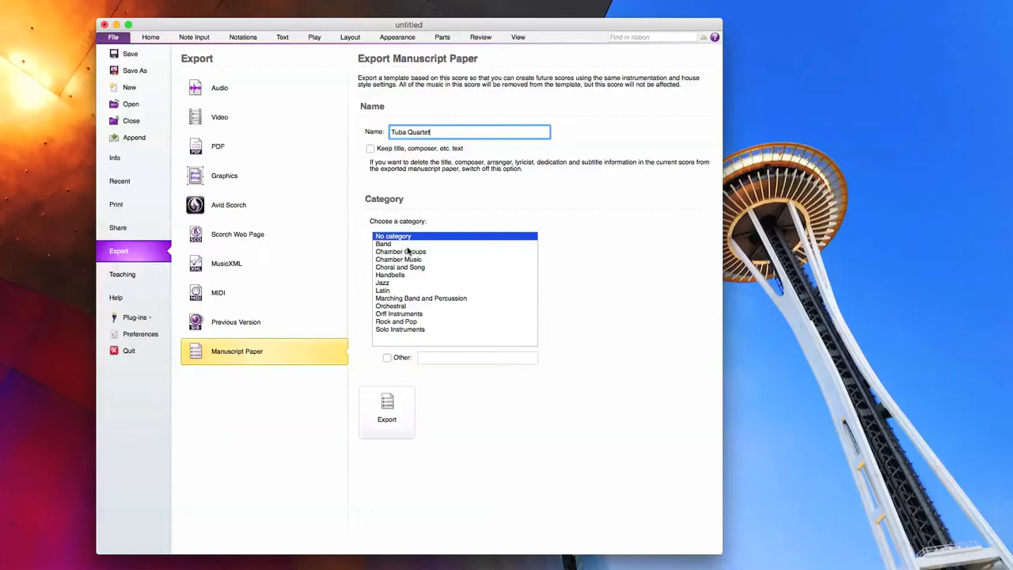
mouse_move(420, 256)
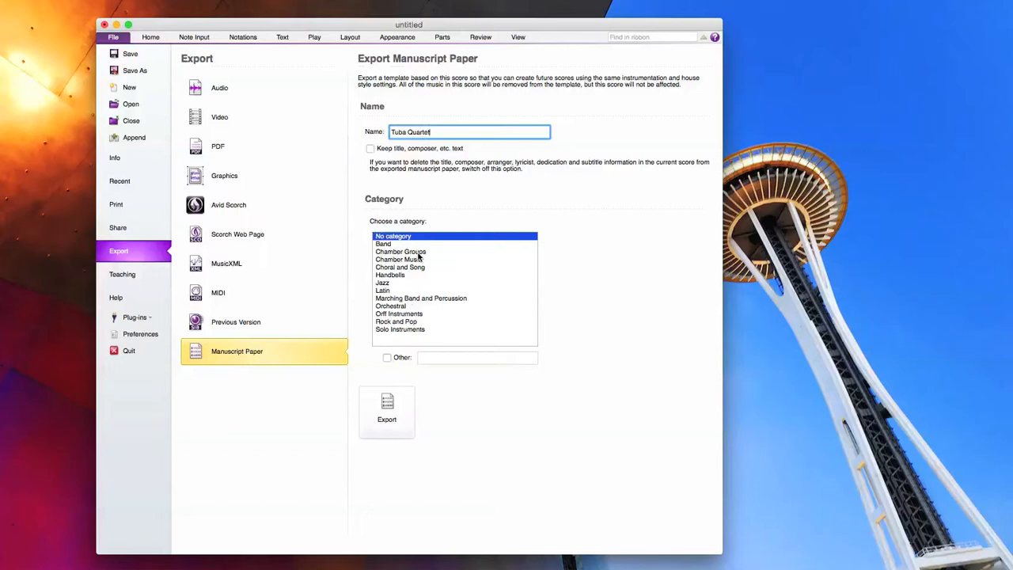
Export the Tuba Quartet manuscript paper under the Chamber Groups category.
click(400, 252)
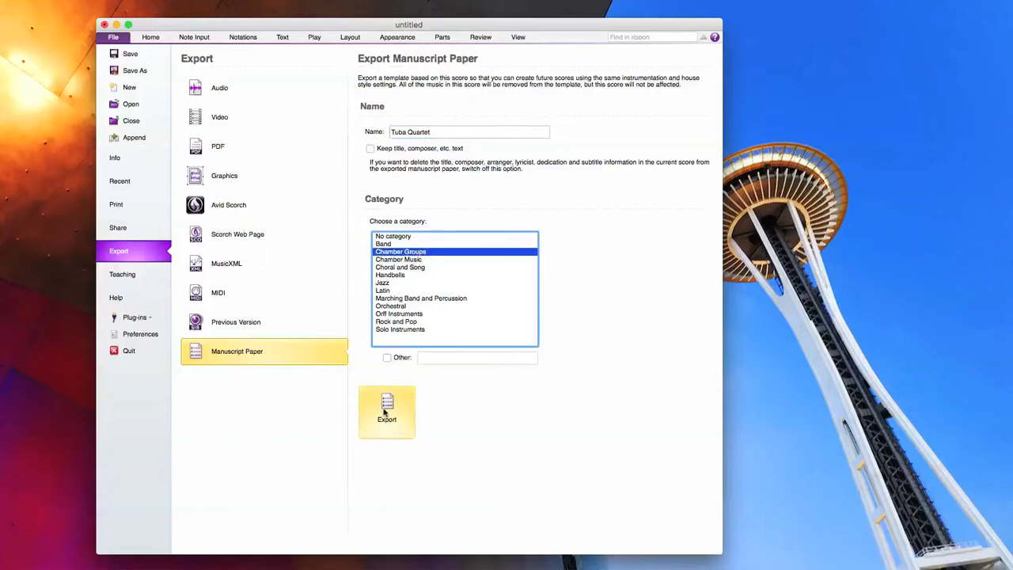
mouse_move(386, 358)
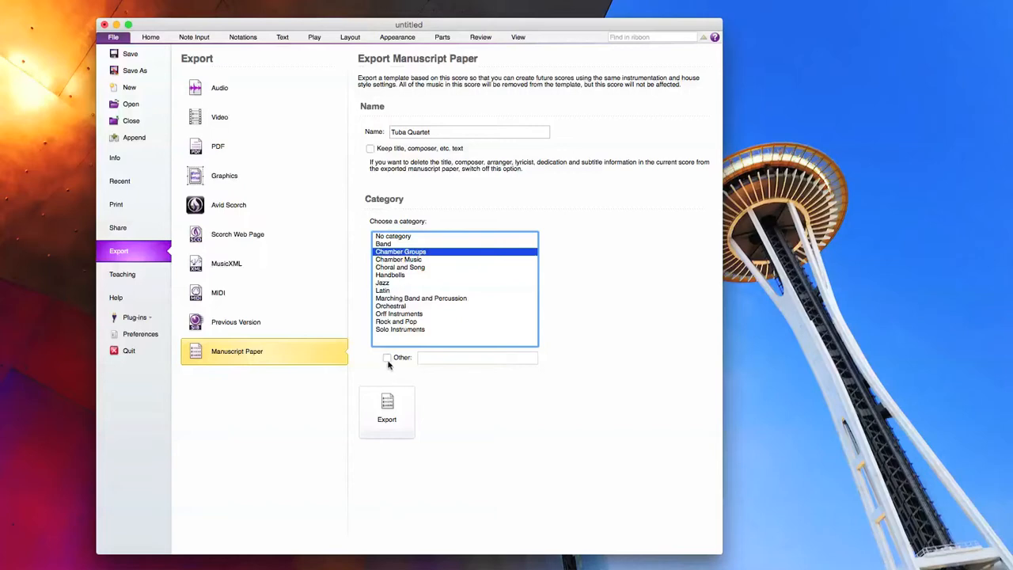
mouse_move(387, 359)
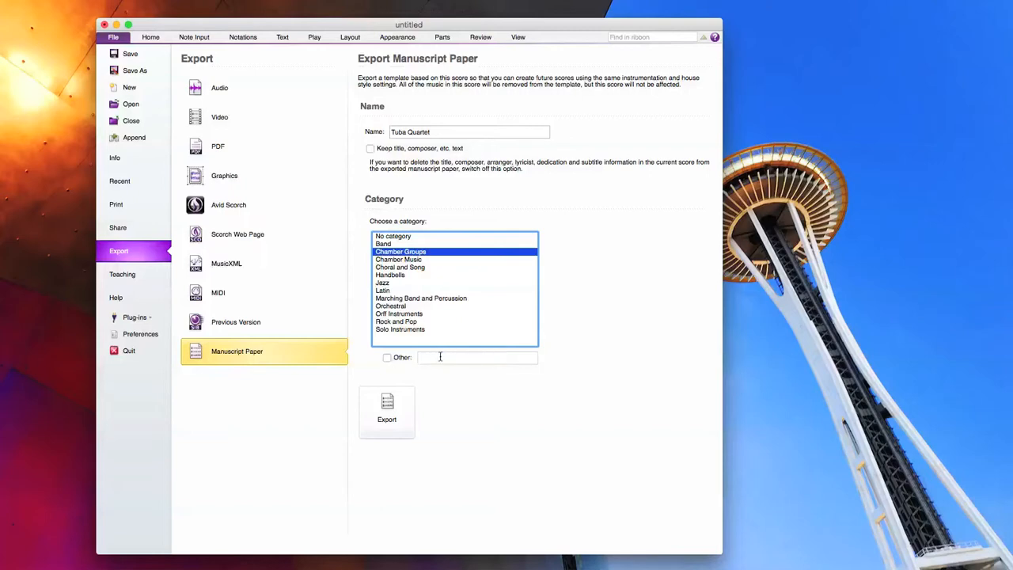
mouse_move(431, 358)
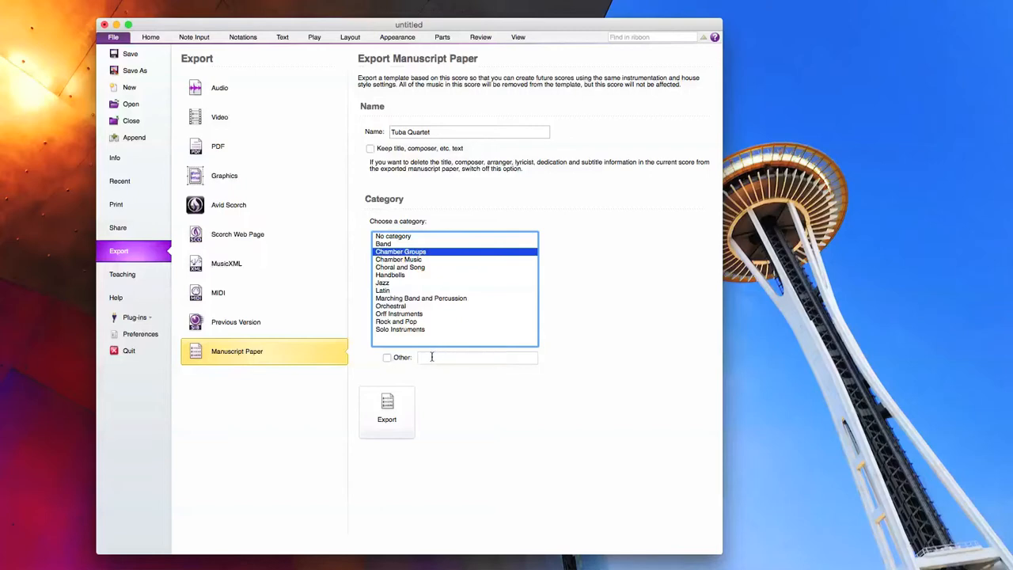
mouse_move(386, 412)
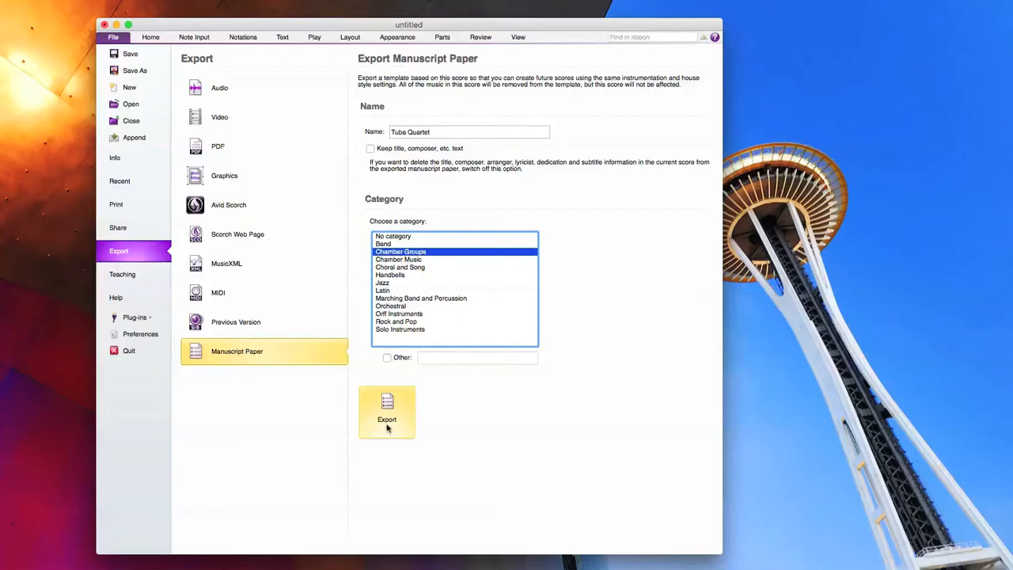
click(386, 412)
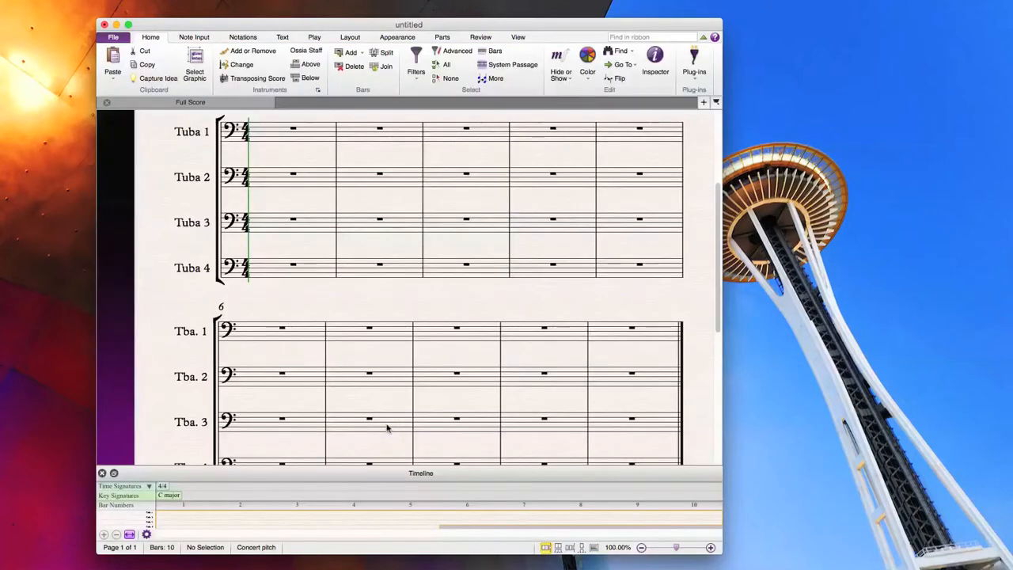
Close the score without saving and select the Tuba Quartet template under Chamber Groups.
click(103, 26)
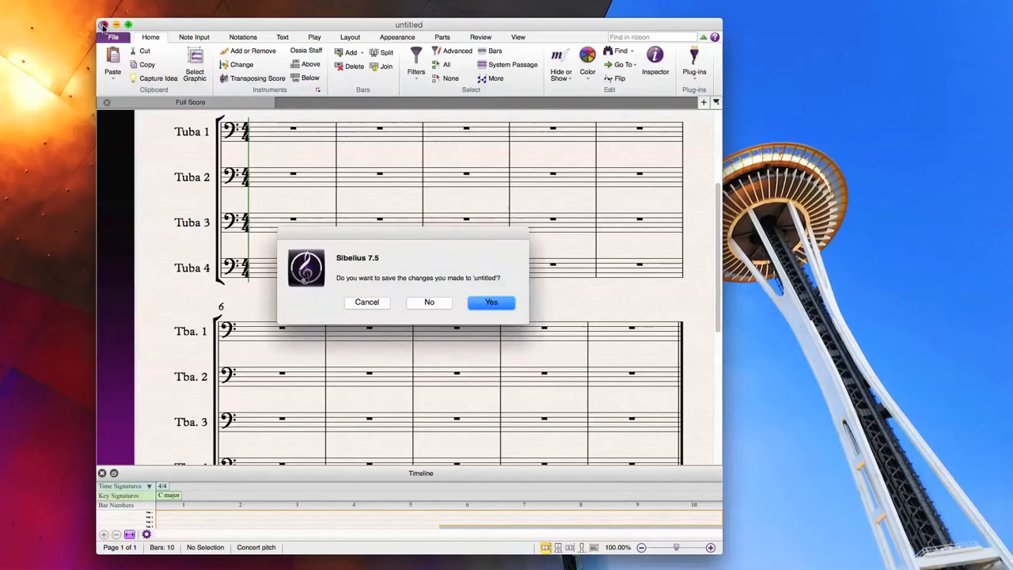
click(429, 300)
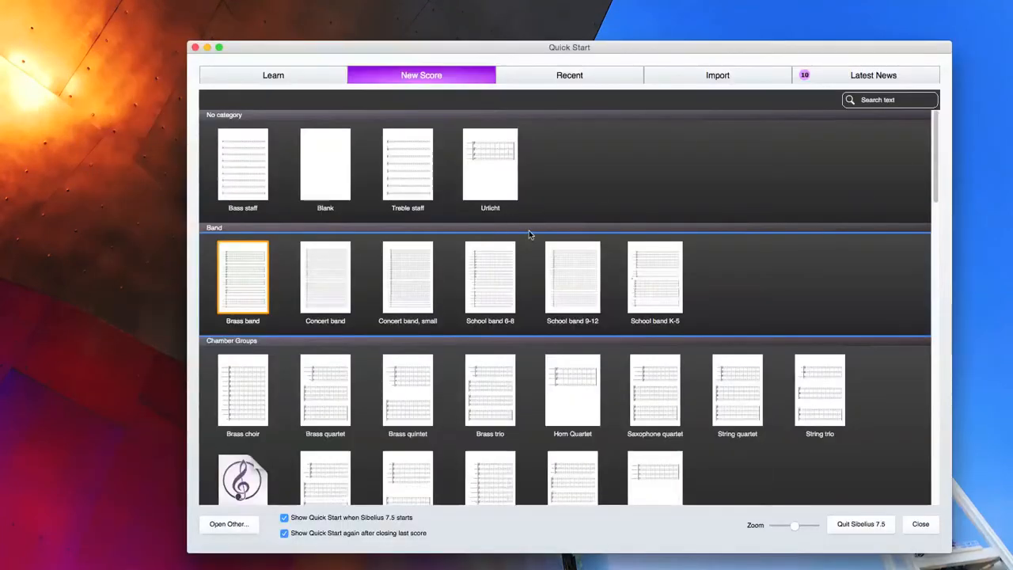
scroll(down, 3)
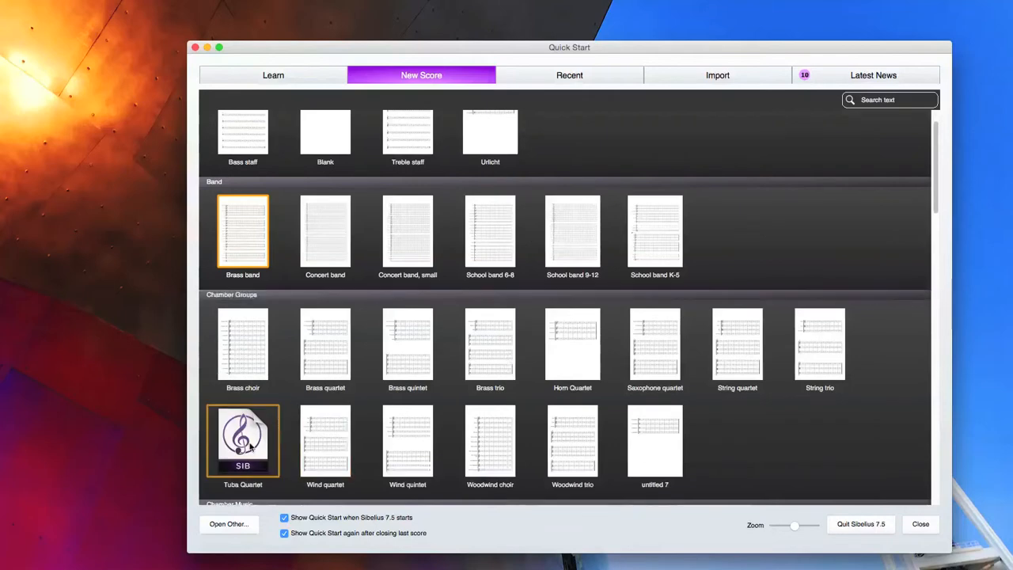
click(244, 440)
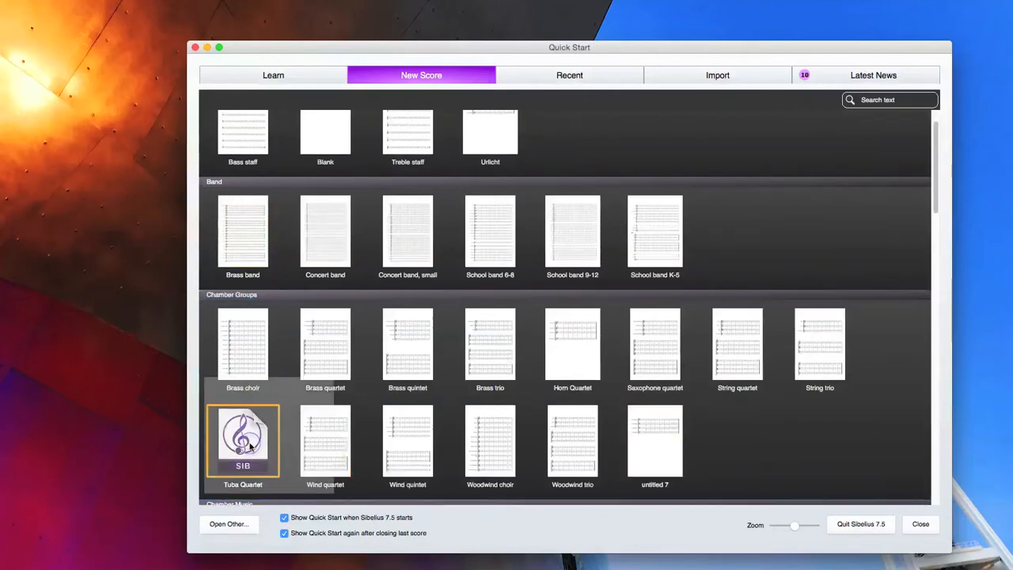
Start a new score from the Tuba Quartet template, previewing its four tuba staves.
double_click(244, 440)
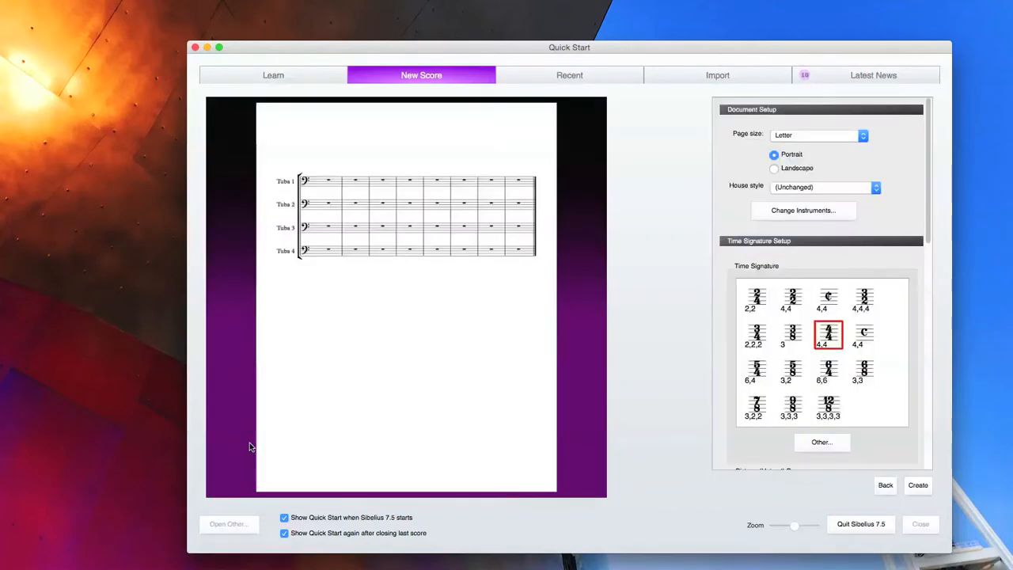
mouse_move(710, 236)
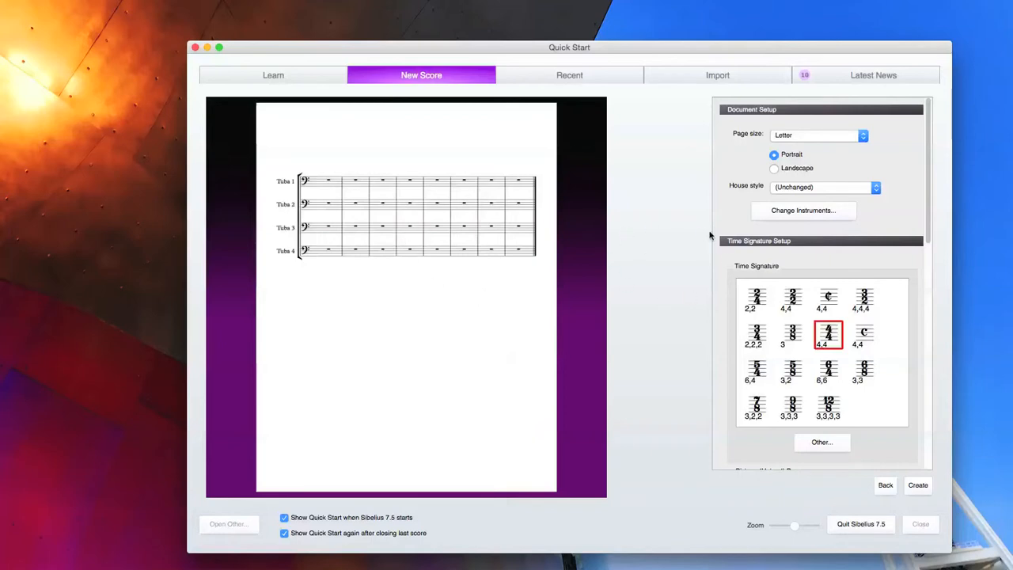
mouse_move(814, 471)
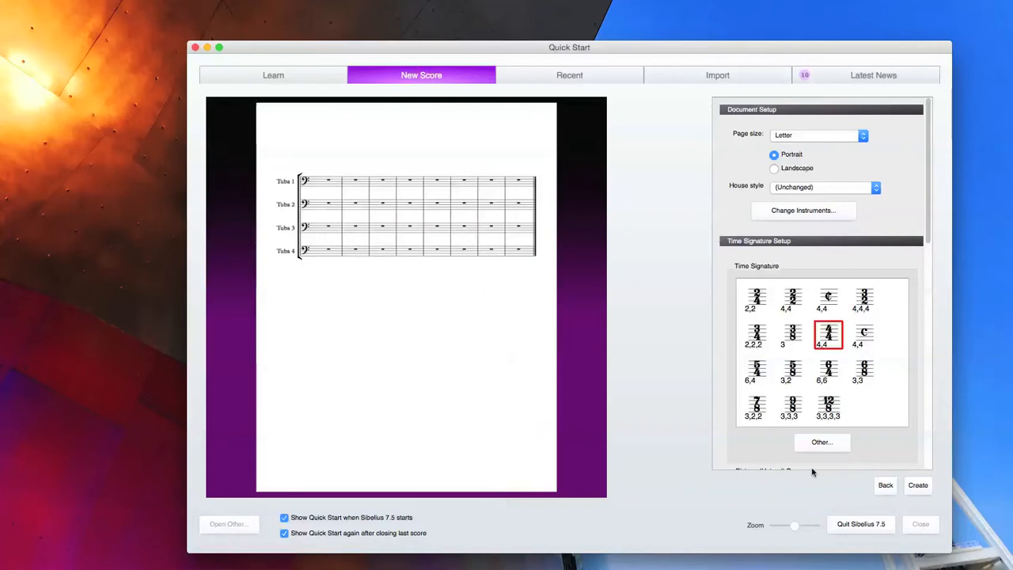